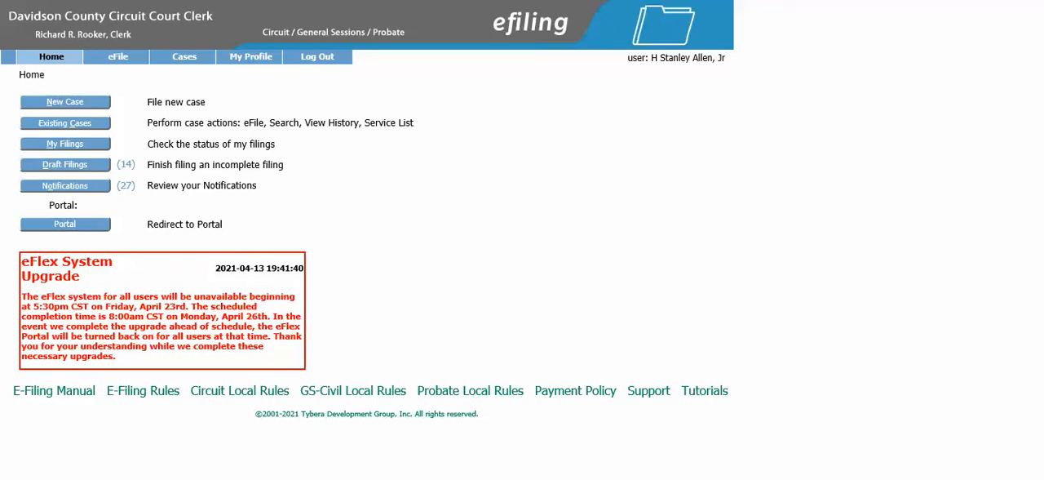
pyautogui.moveTo(208, 123)
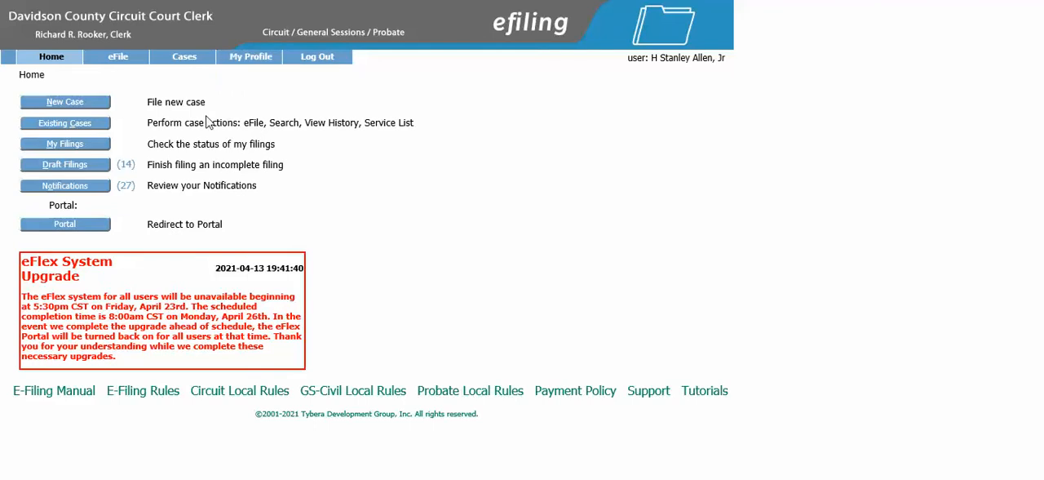
pyautogui.moveTo(65, 124)
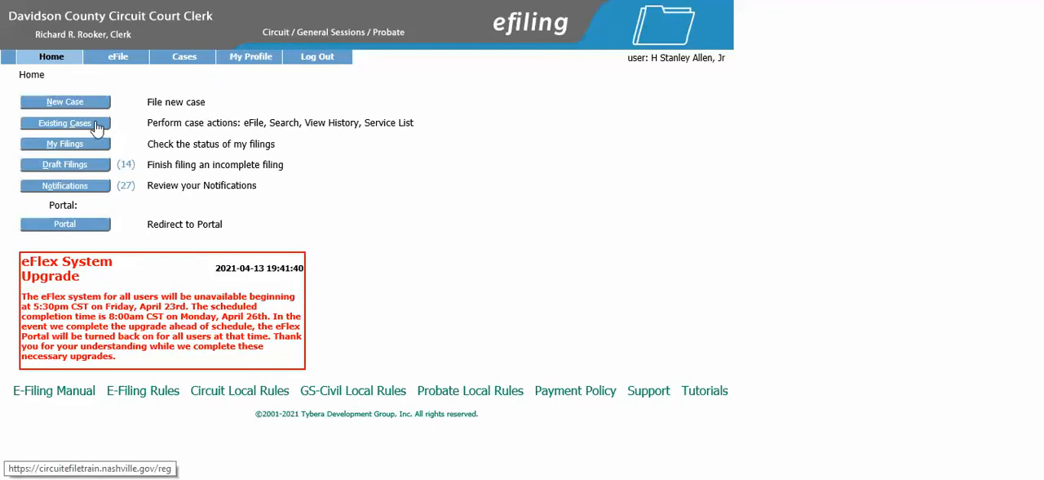
# Look up existing case 15GC7000 and start an eFile on it.
pyautogui.click(65, 123)
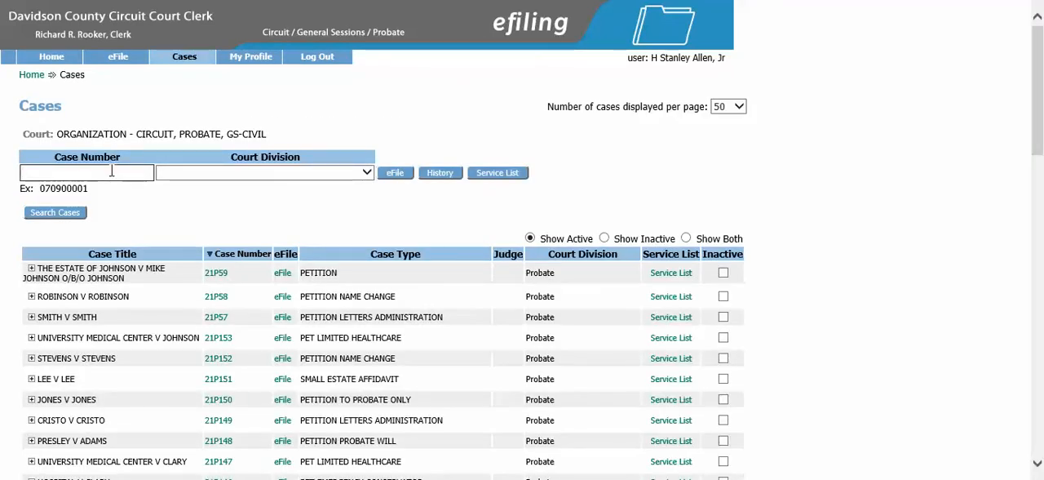
pyautogui.write('1')
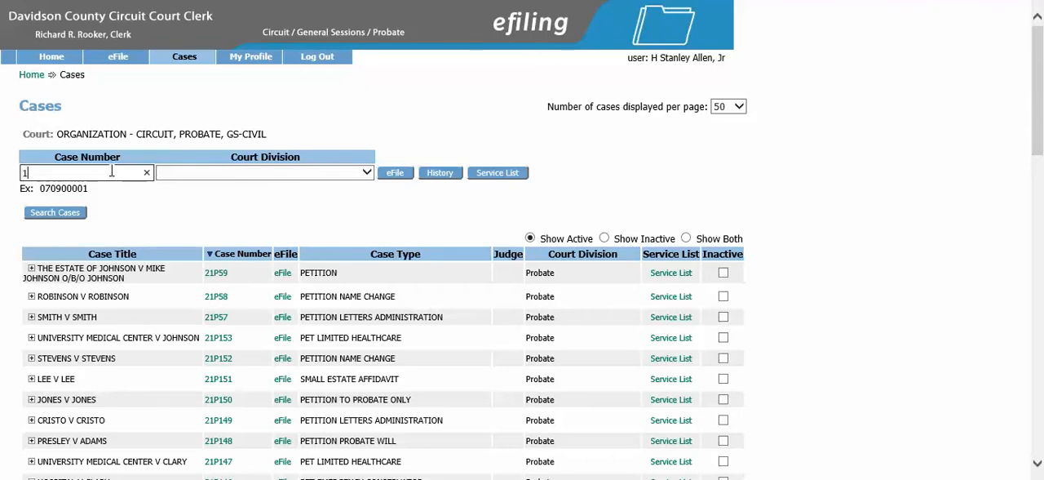
pyautogui.write('5gc7000')
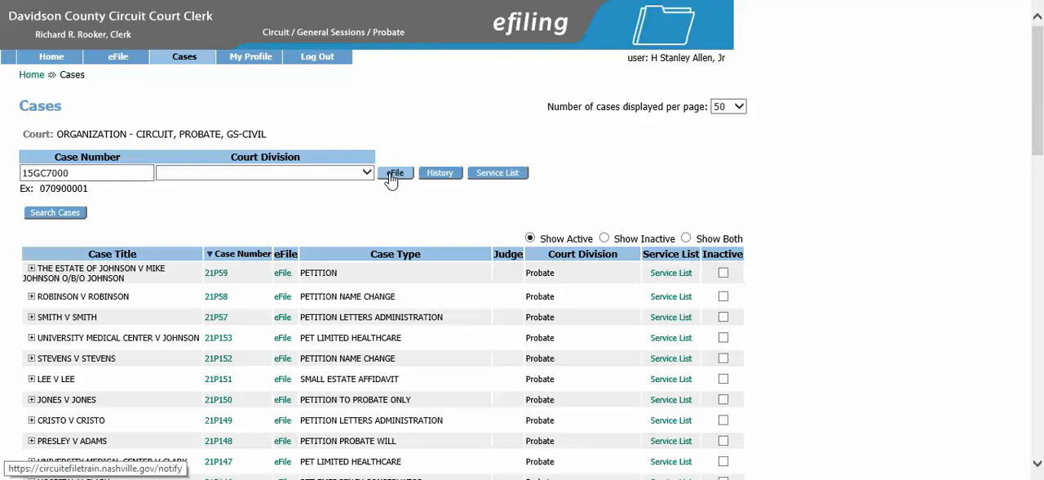
pyautogui.click(395, 173)
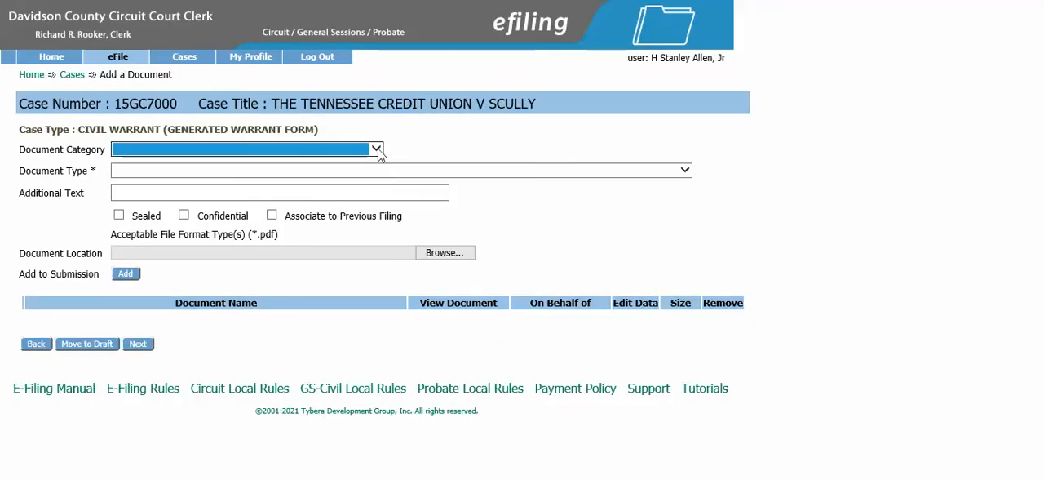
# Add a REQUEST ABSTRACT document from the REQUEST category, filed on behalf of the plaintiff.
pyautogui.click(375, 151)
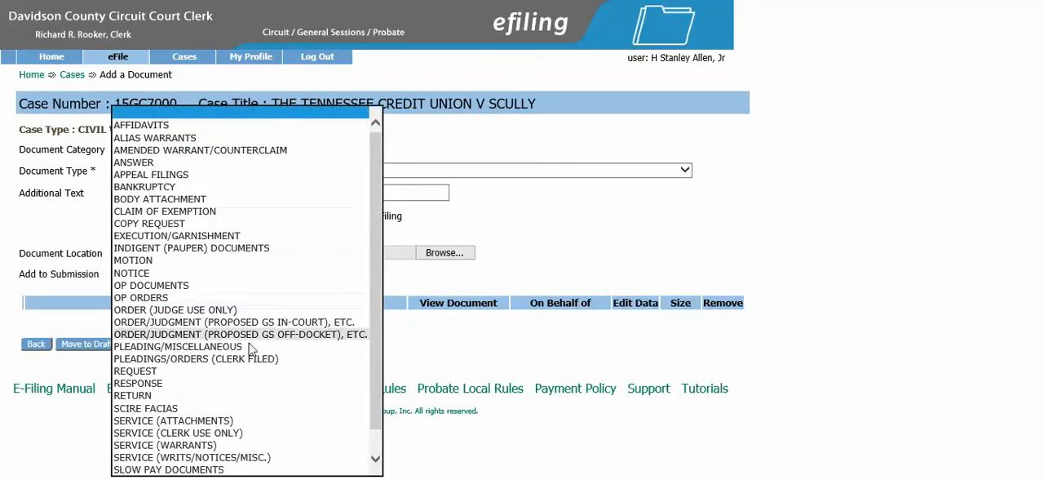
pyautogui.click(134, 371)
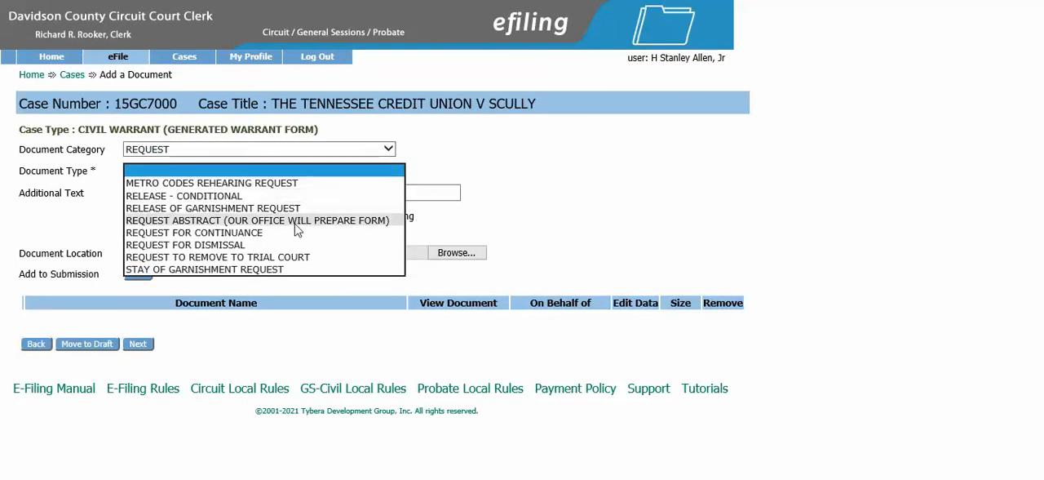
pyautogui.moveTo(330, 228)
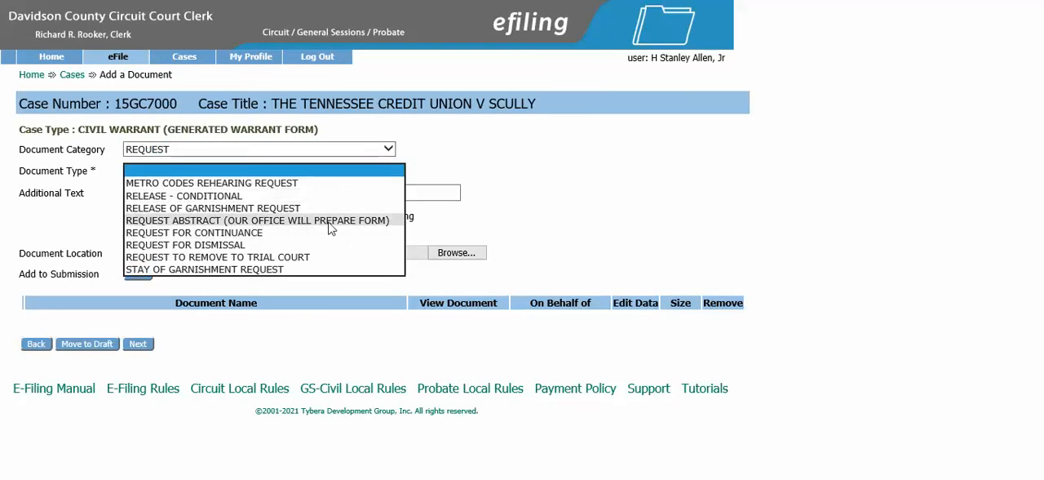
pyautogui.moveTo(395, 227)
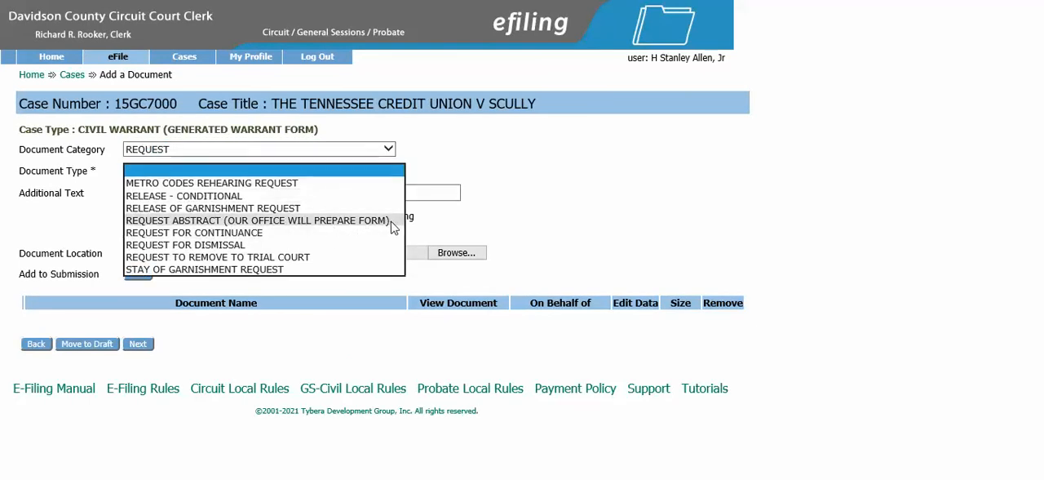
pyautogui.click(258, 220)
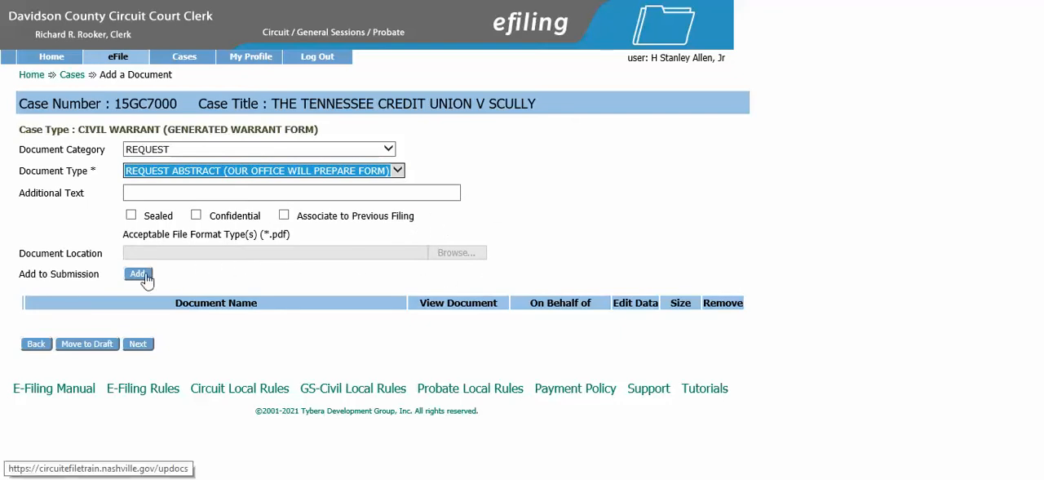
pyautogui.click(139, 274)
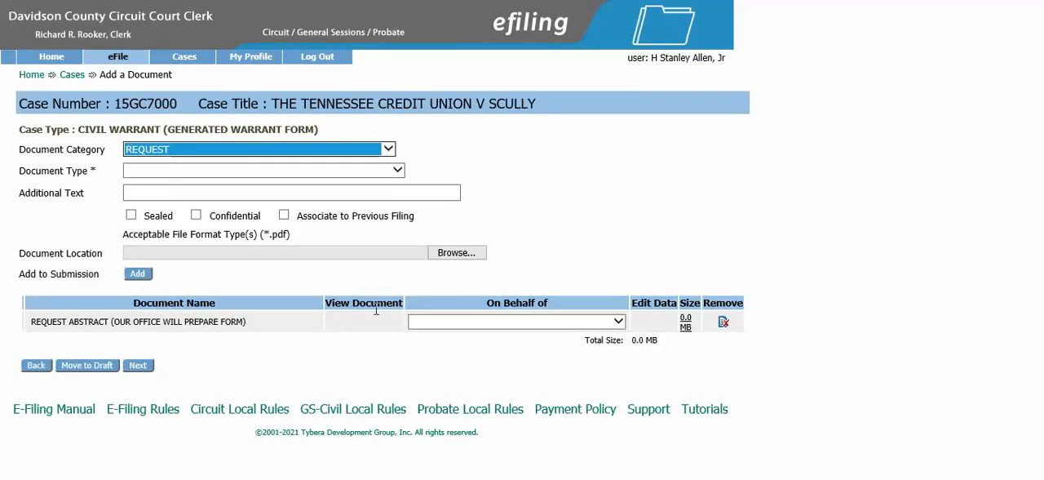
pyautogui.click(515, 319)
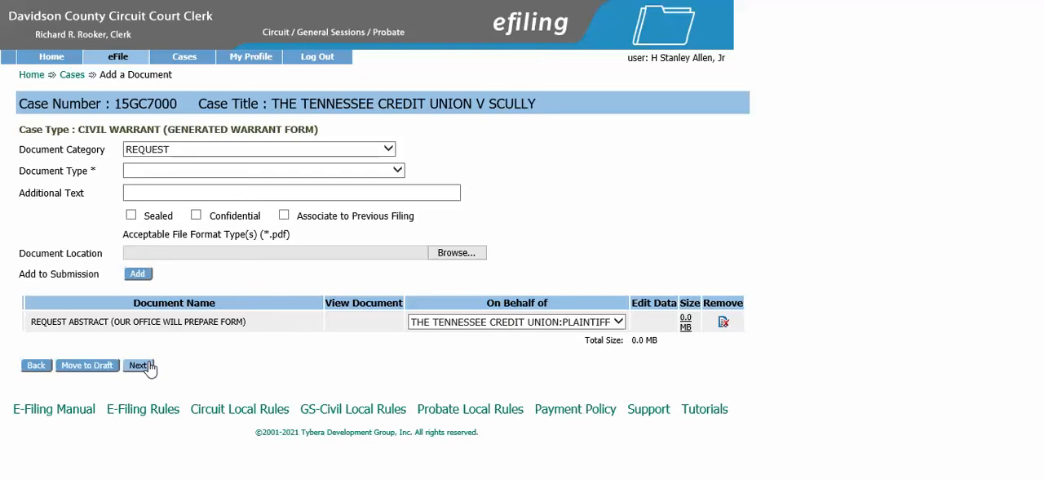
# Continue to Review and Submit Filing with the $5.00 fee on the escrow account.
pyautogui.click(139, 366)
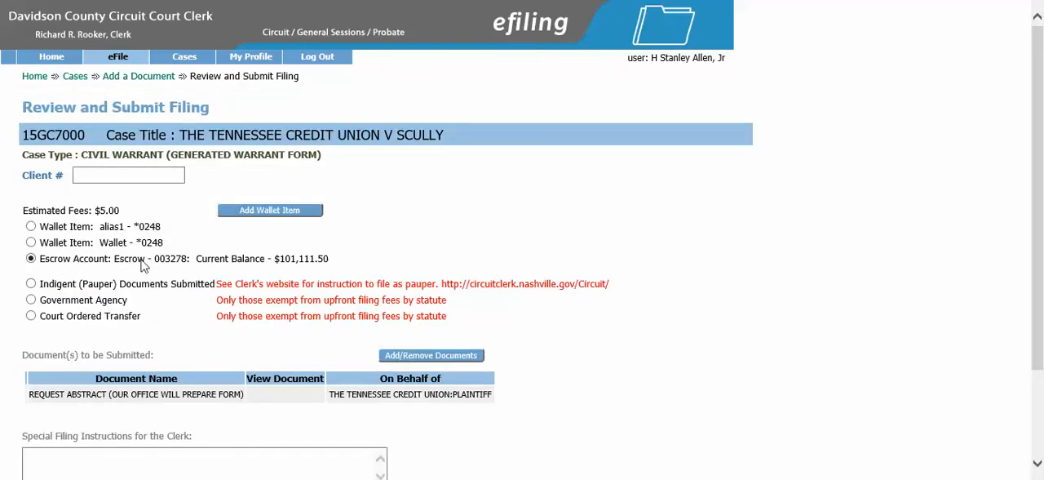
pyautogui.moveTo(111, 275)
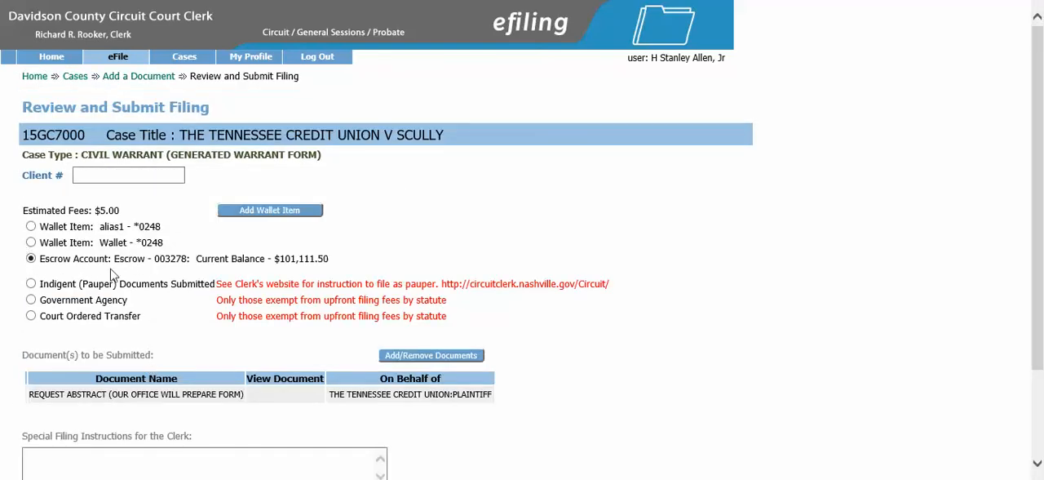
pyautogui.moveTo(122, 209)
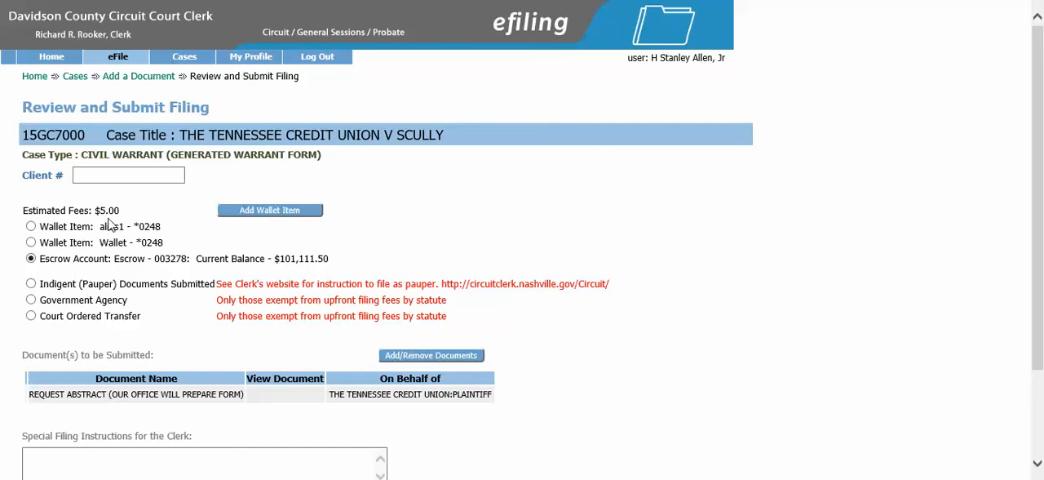
pyautogui.scroll(-3)
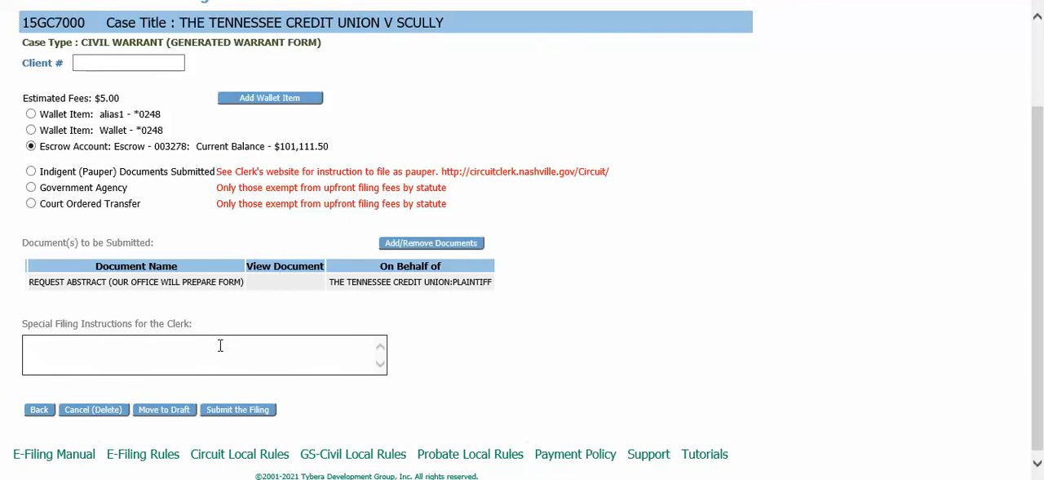
# Submit the abstract request filing and confirm sending it to the court.
pyautogui.click(204, 354)
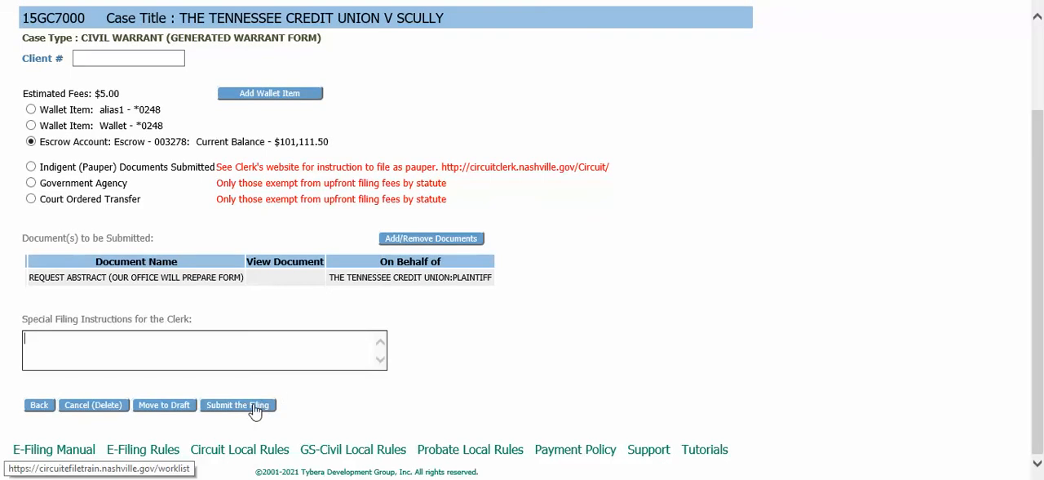
pyautogui.click(238, 404)
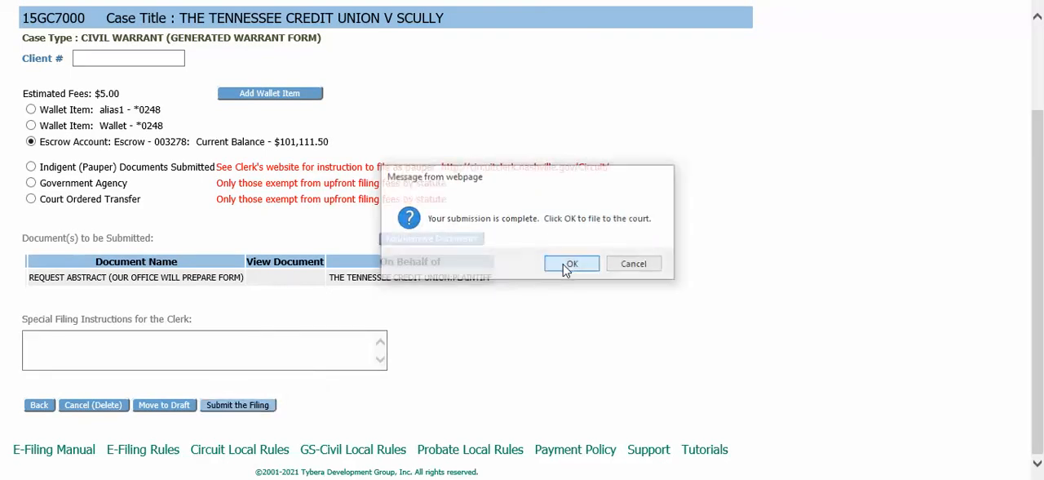
pyautogui.click(571, 263)
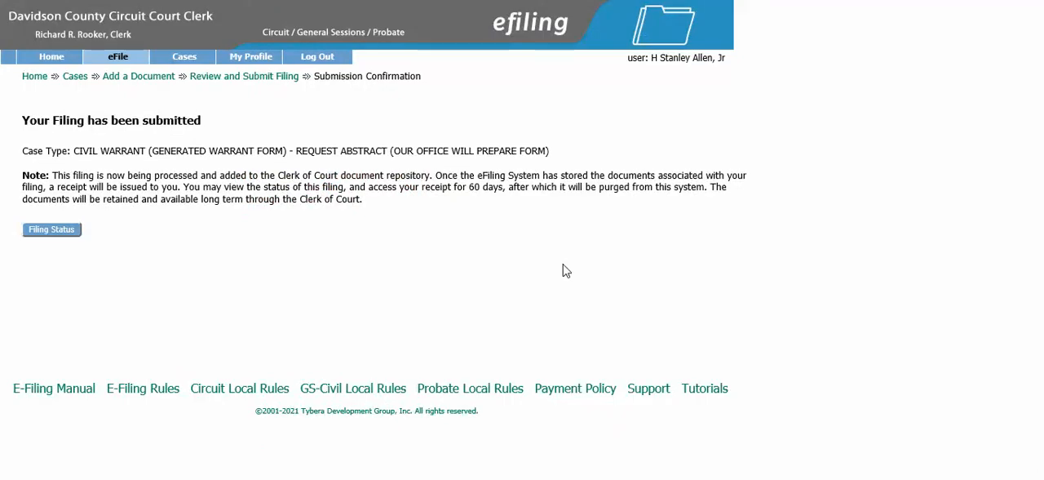